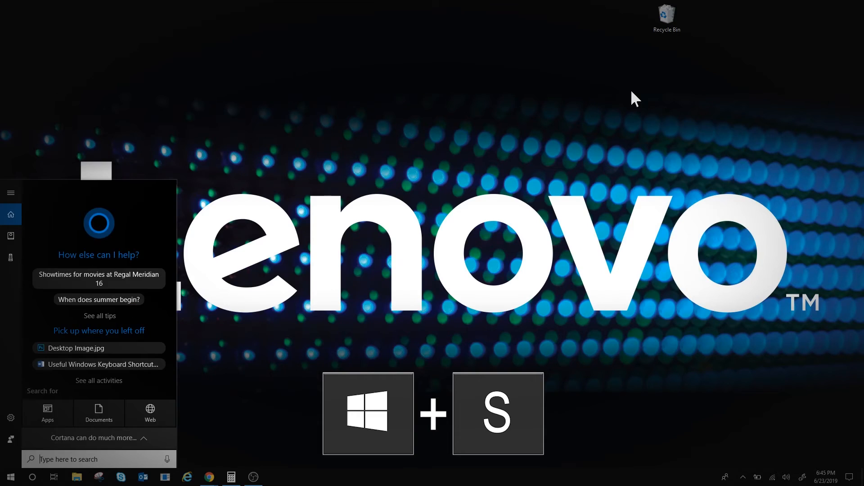
Bring up the Run dialog with Win+R, then Windows Settings with Win+I.
key("Win+r")
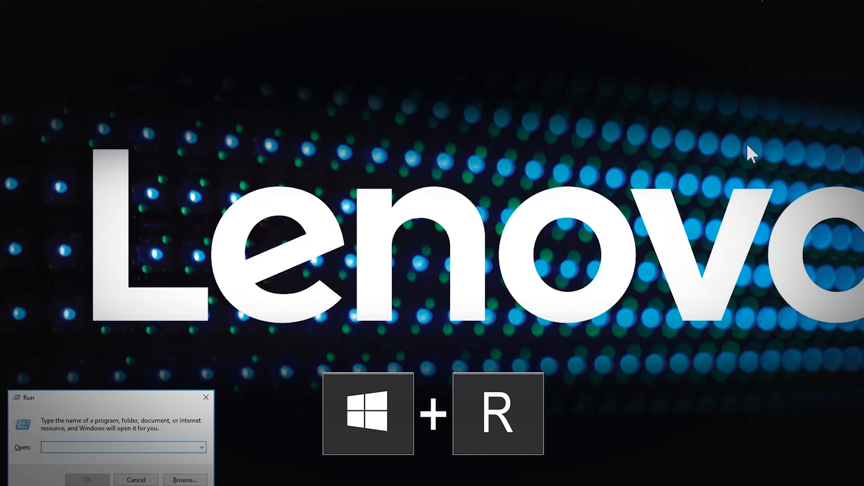
key("Win+I")
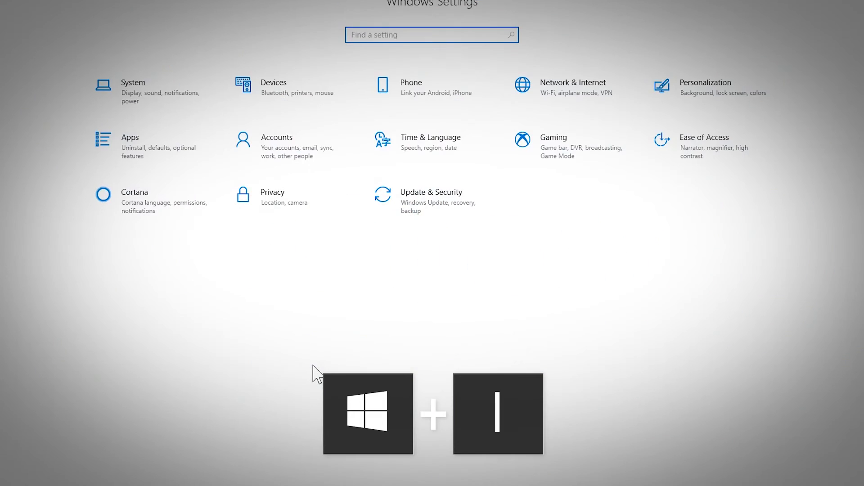